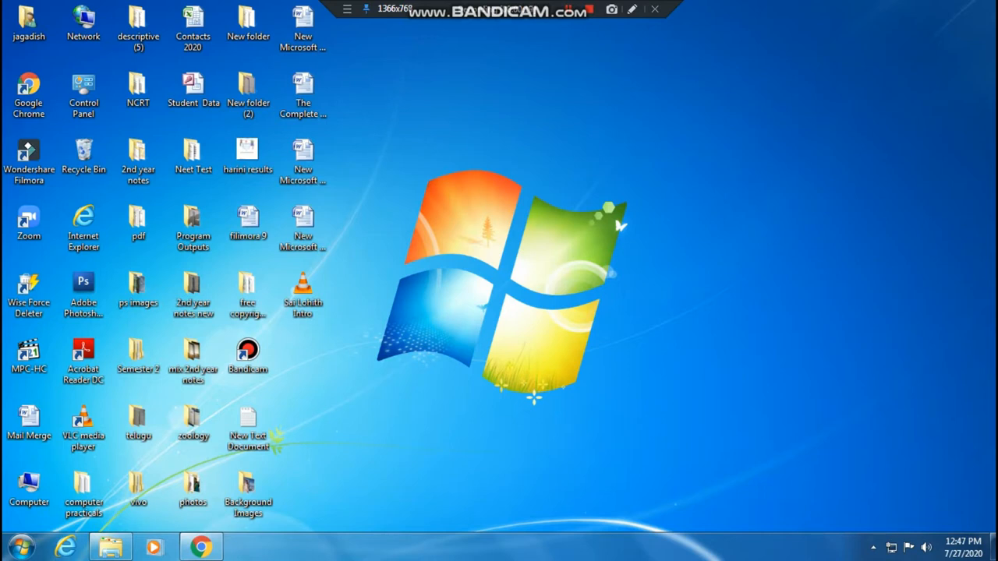
Step: Open New Volume (D:) and its Wallpapers folder of superhero images
double_click(29, 483)
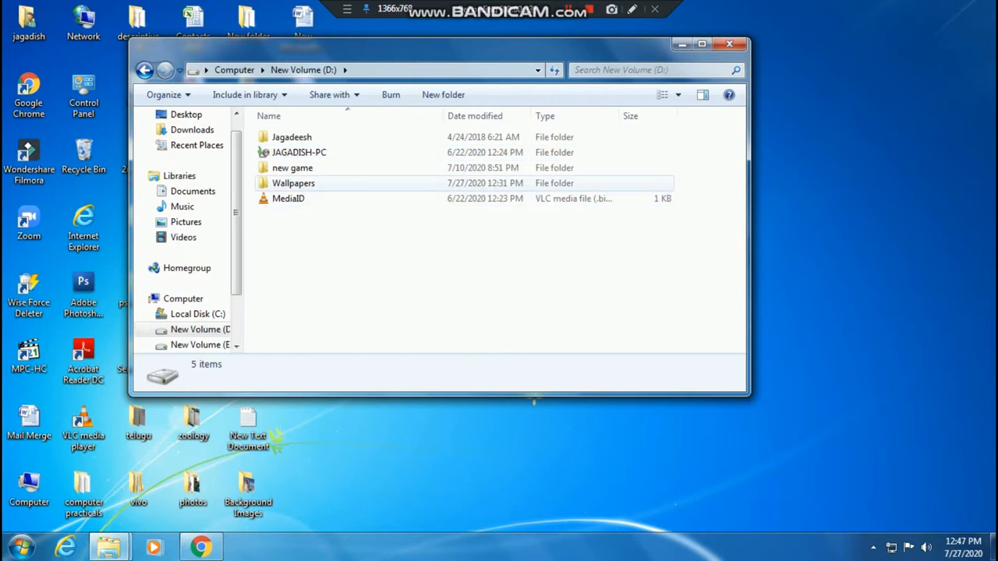
double_click(294, 182)
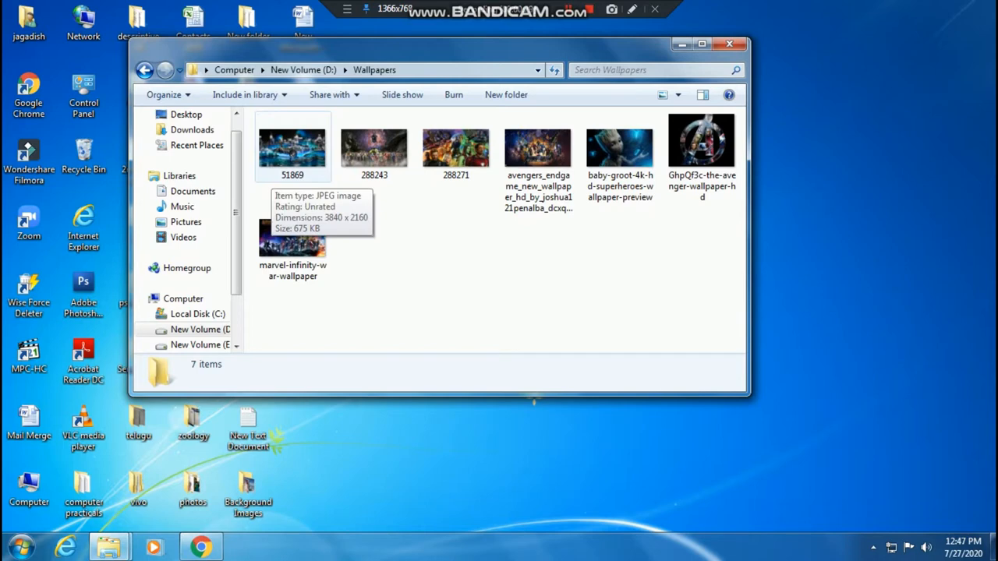
Step: Preview image 51869 and the following wallpapers in Photo Viewer, then close it
double_click(292, 144)
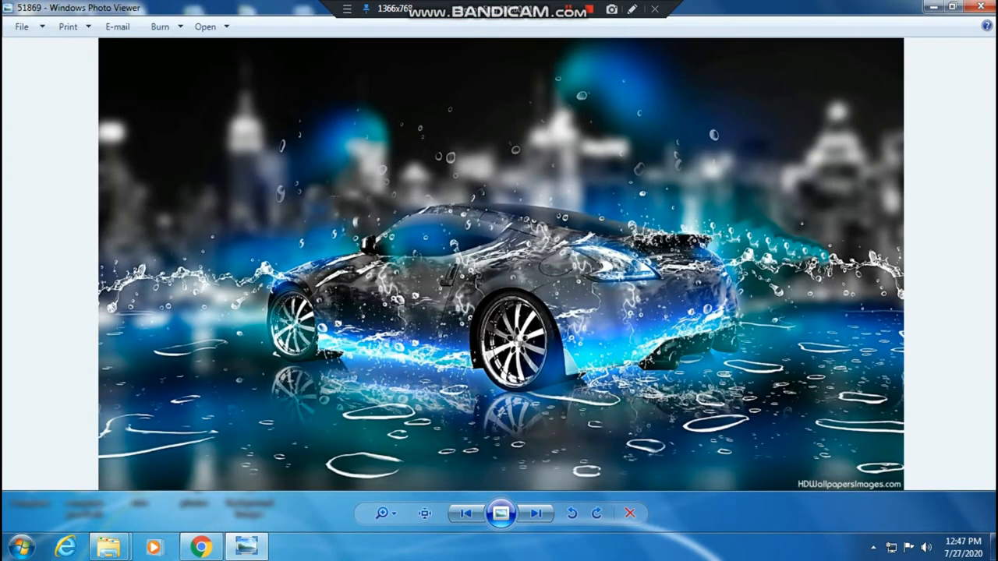
click(537, 513)
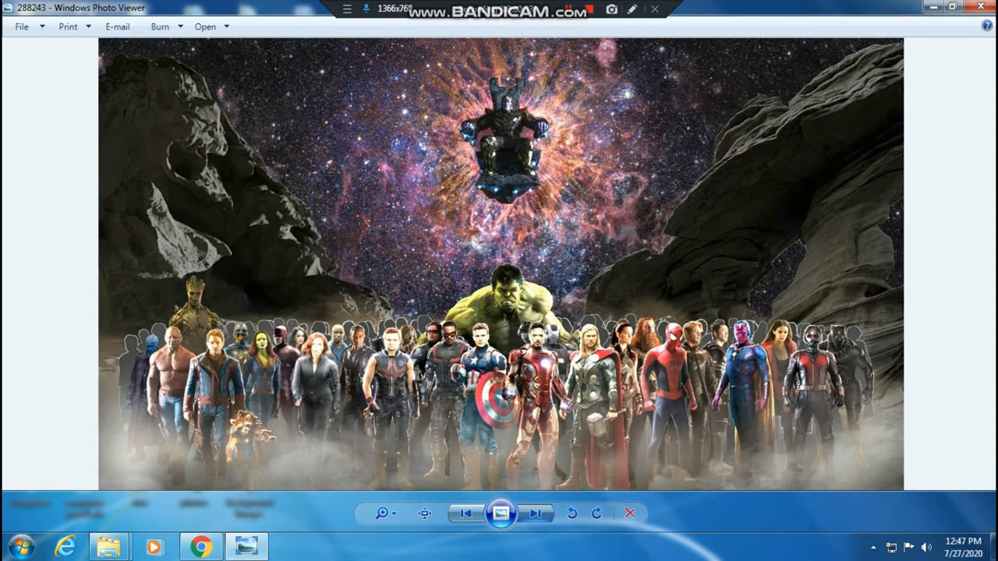
click(537, 513)
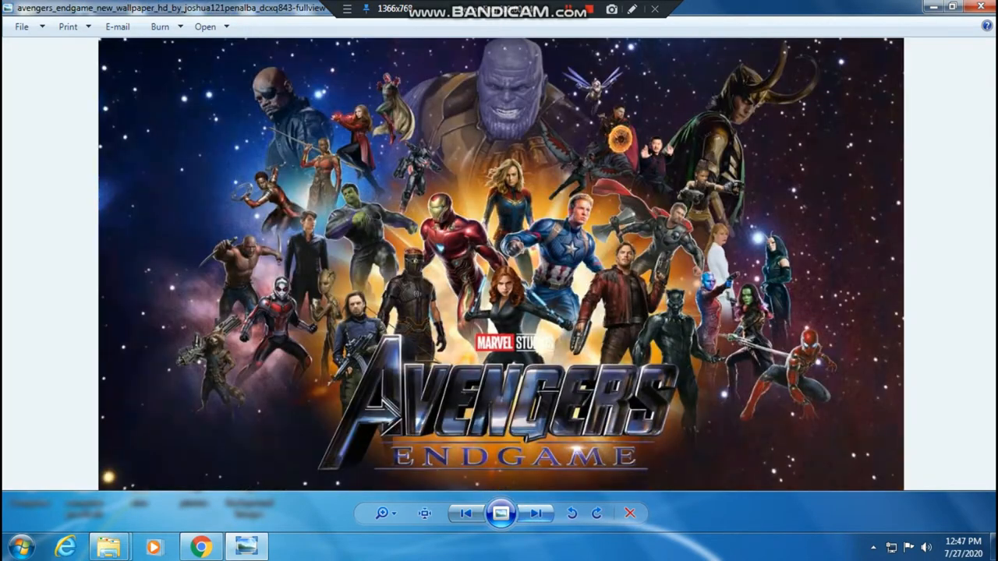
click(536, 513)
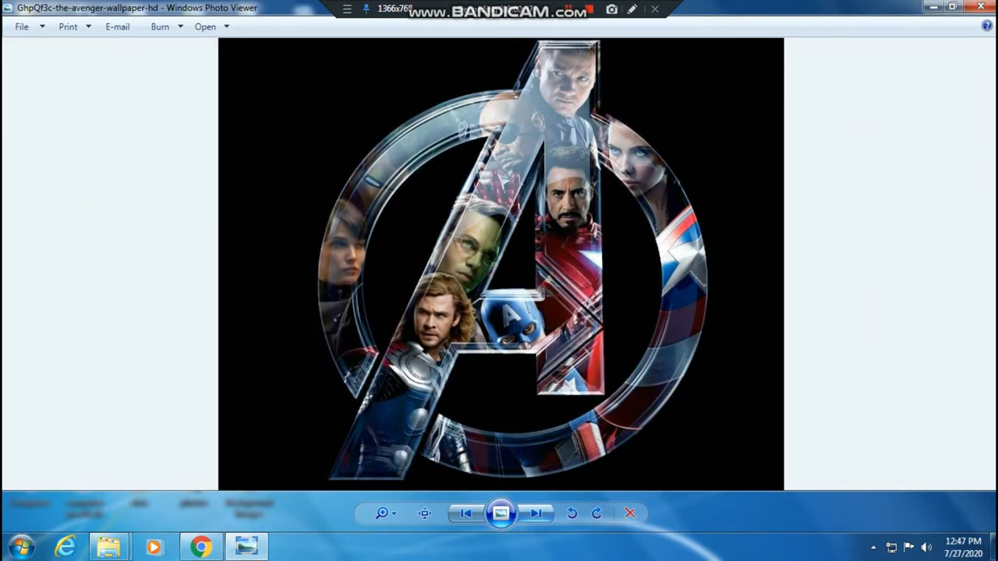
click(537, 513)
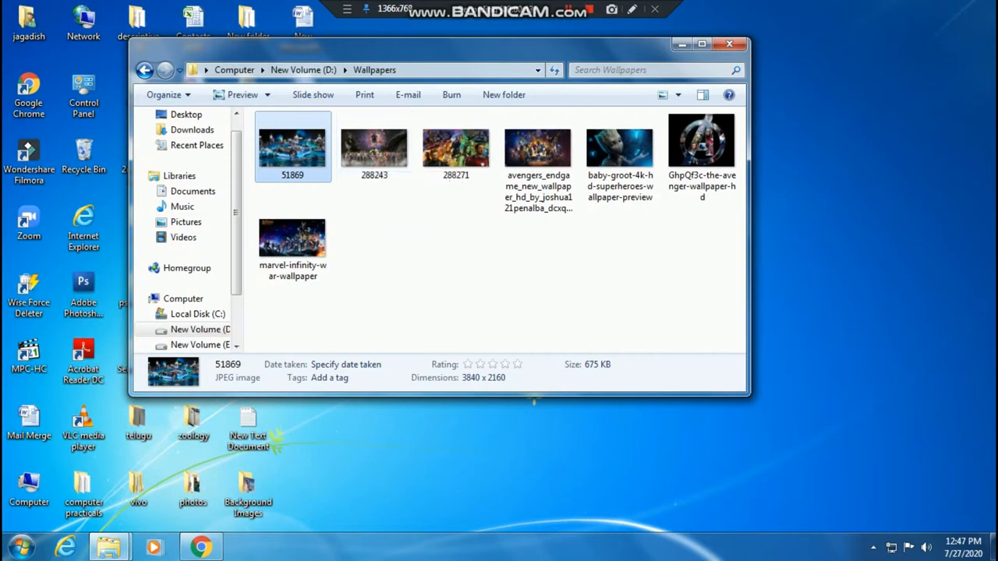
Step: Set image 51869 as desktop background, view the desktop, then restore the folder
right_click(292, 144)
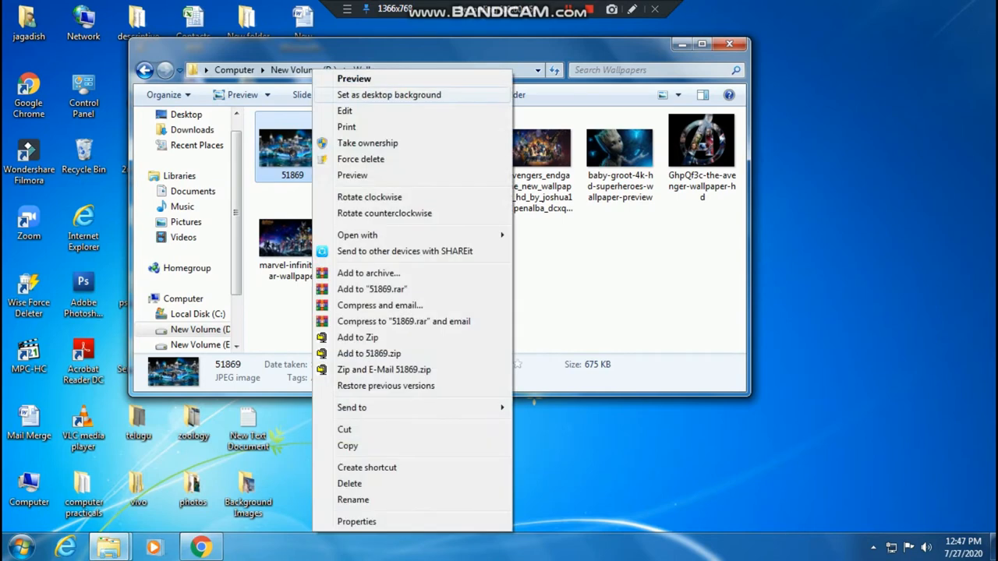
click(388, 94)
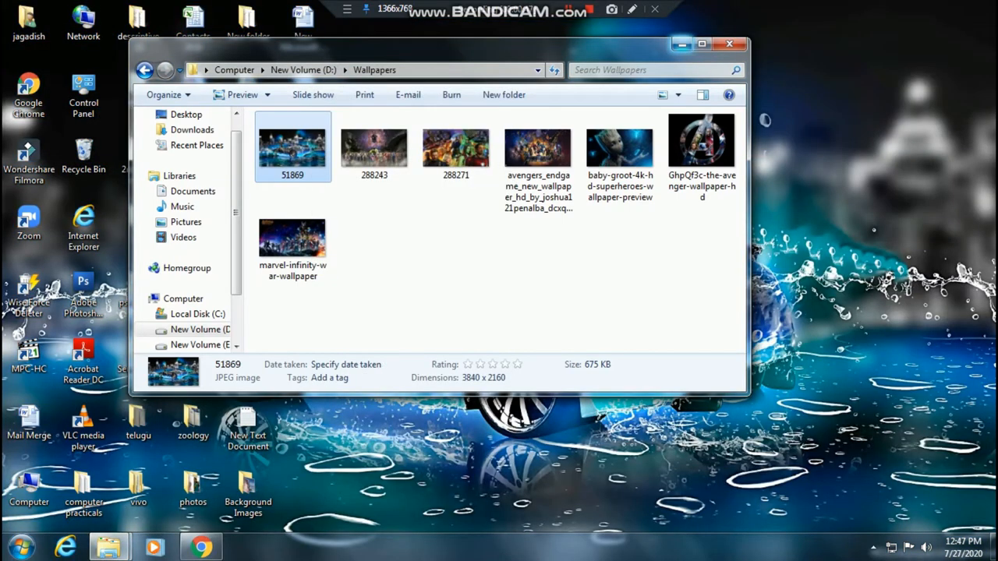
click(729, 43)
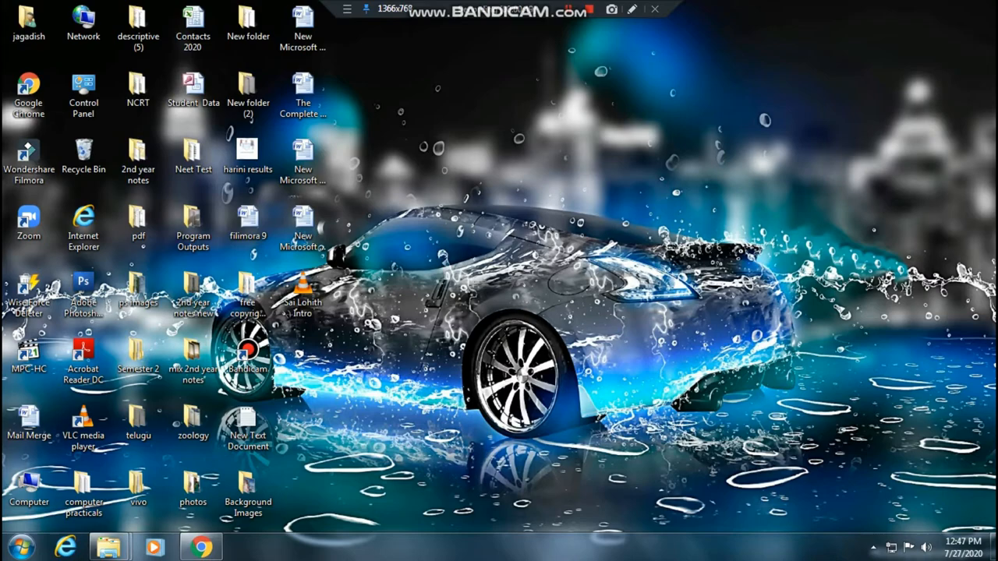
click(200, 546)
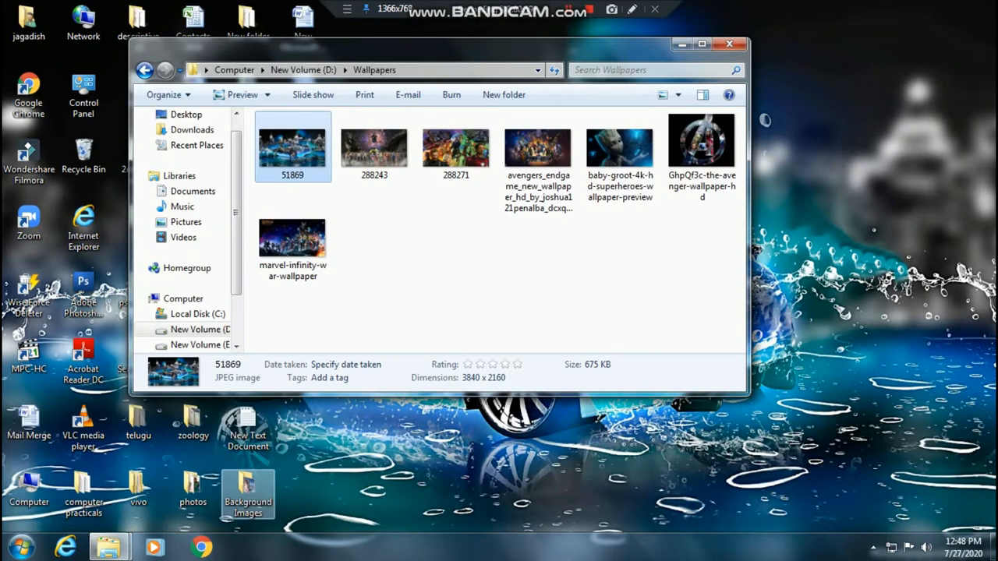
Step: Set image 288243 as the desktop background
click(375, 147)
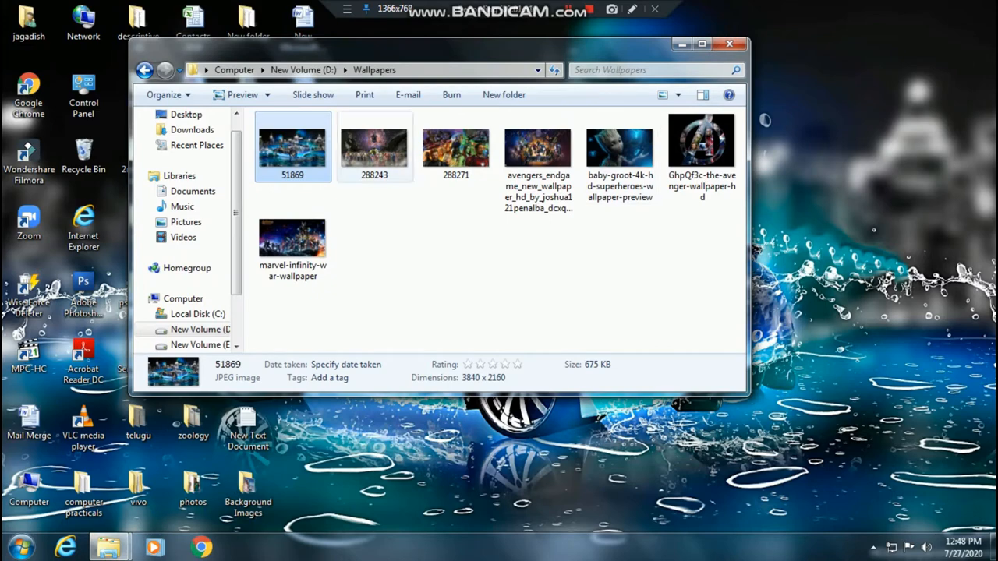
click(373, 148)
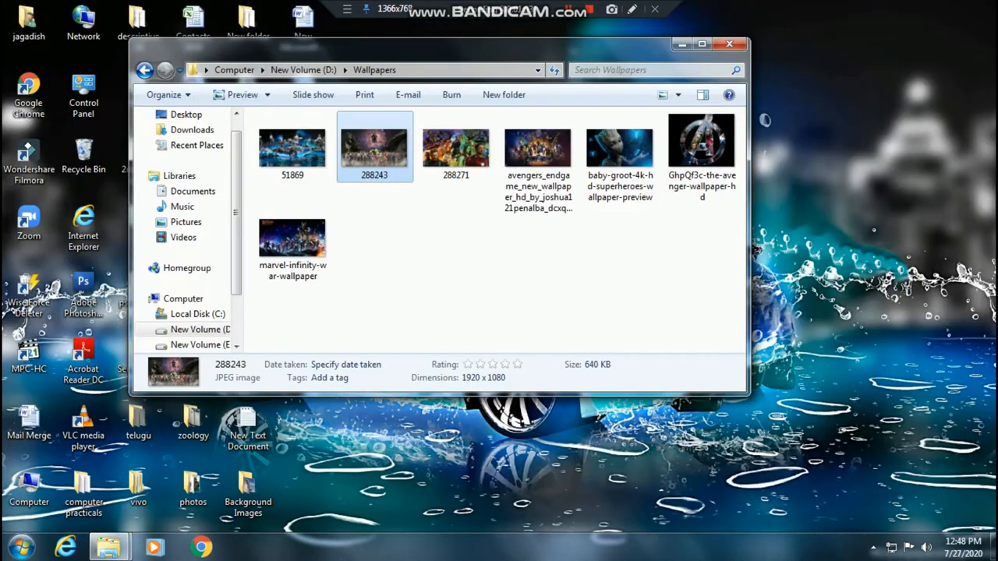
right_click(374, 144)
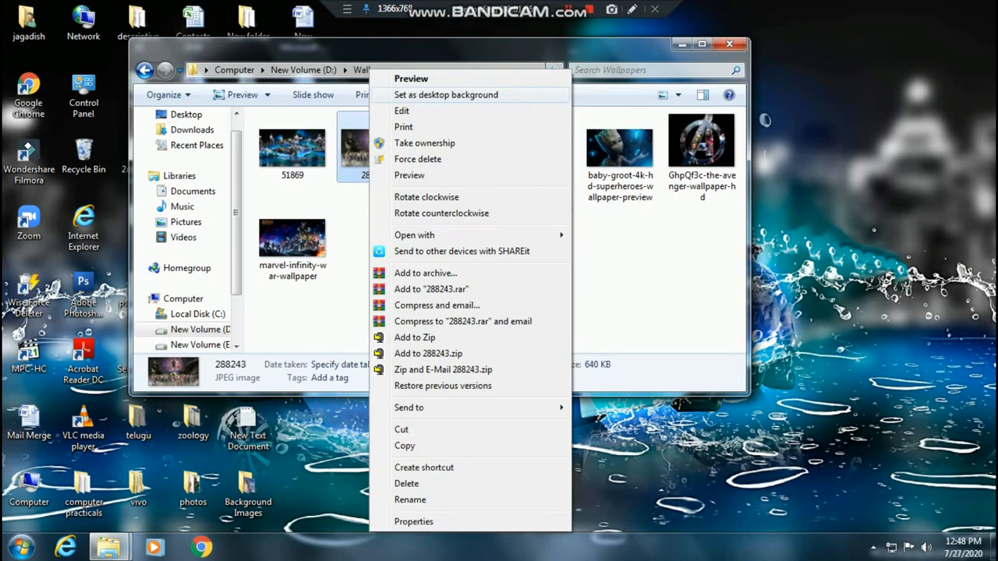
click(445, 94)
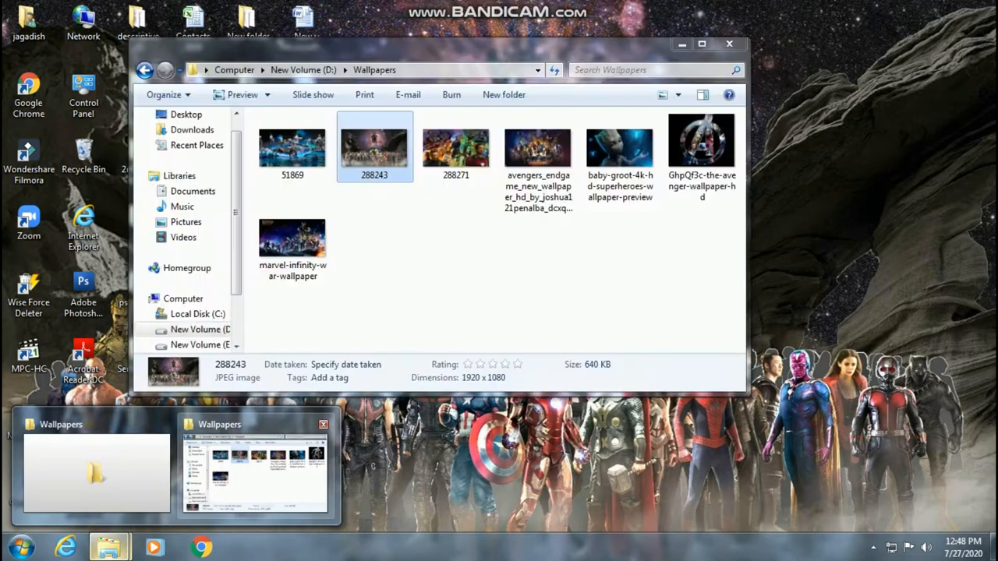
Step: Switch the desktop background to the avengers_endgame poster and bring the folder back
click(456, 148)
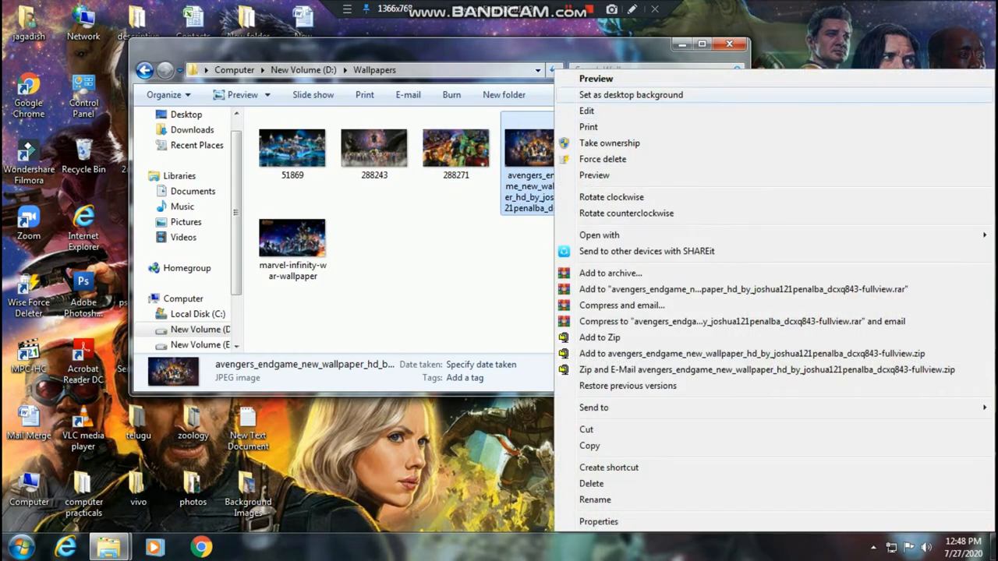
click(631, 95)
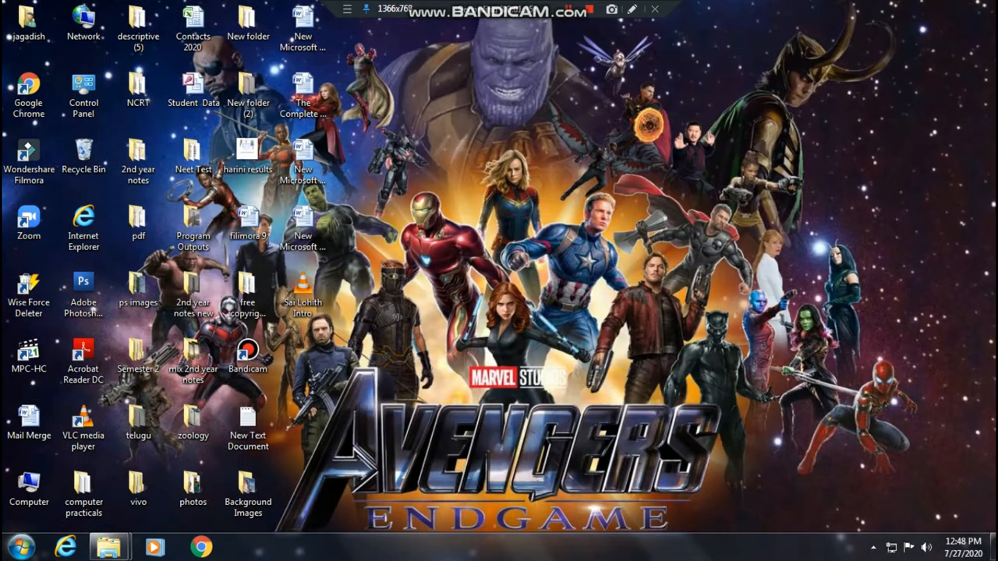
double_click(248, 501)
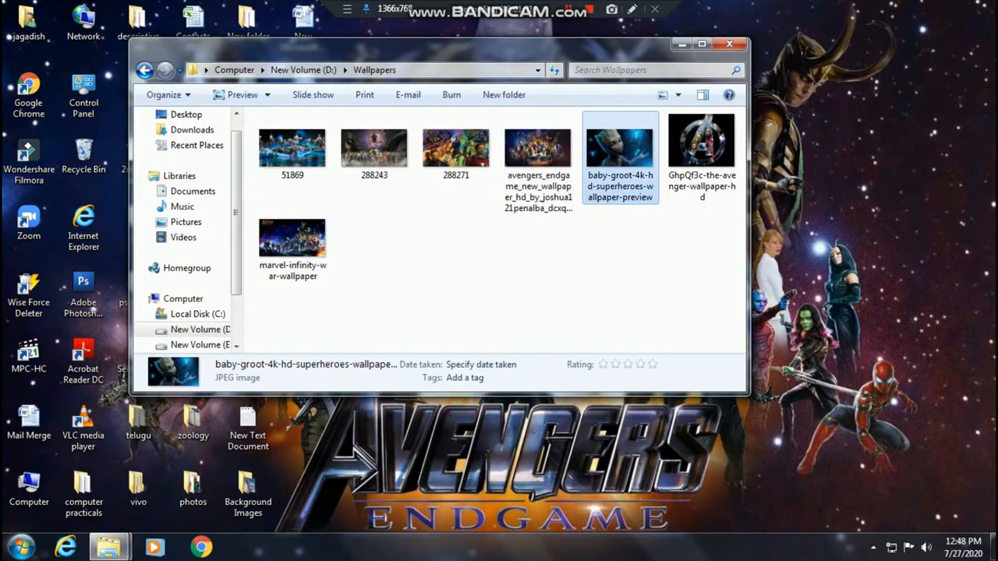
mouse_move(619, 148)
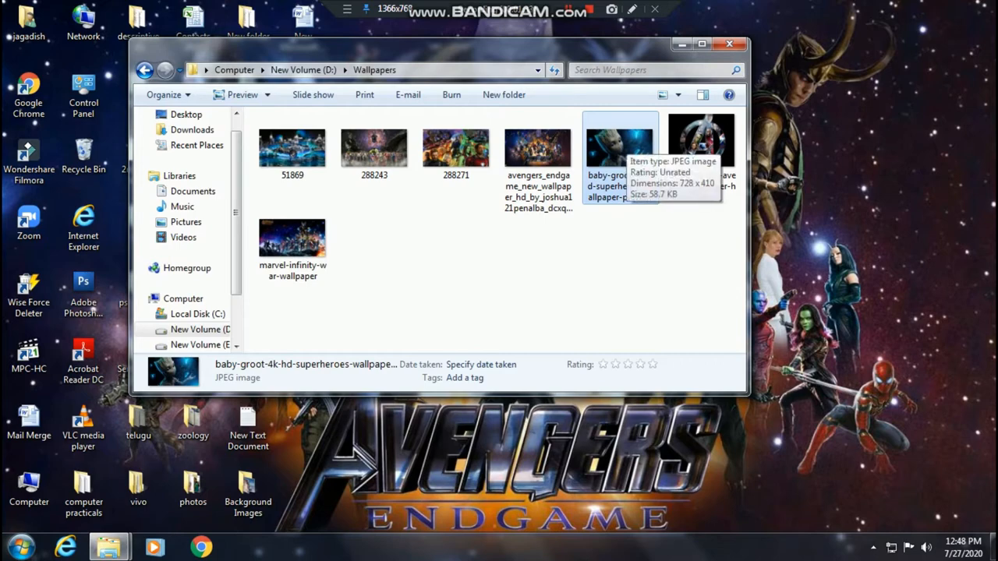
Step: Set the baby-groot superheroes image as the desktop background
right_click(619, 148)
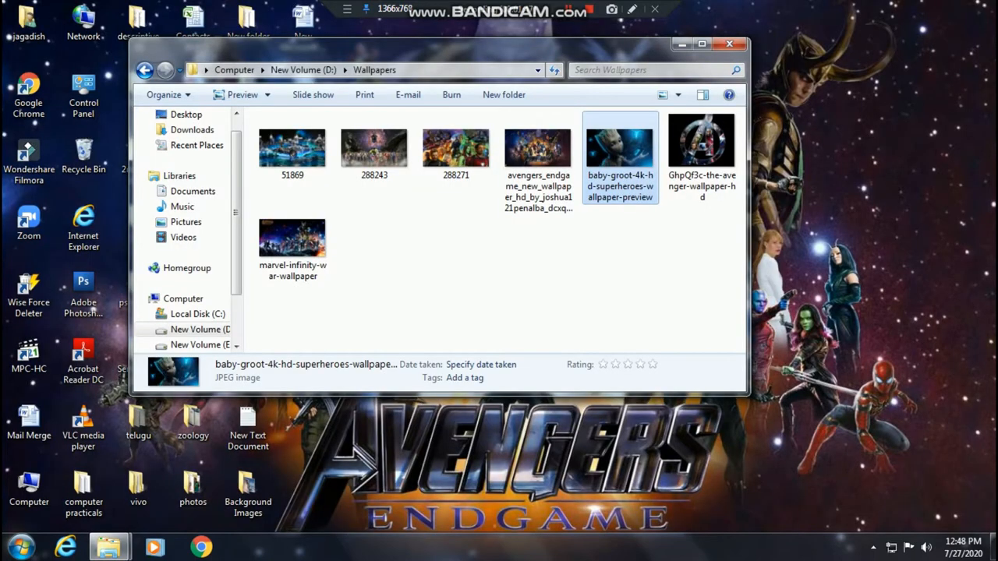
mouse_move(620, 148)
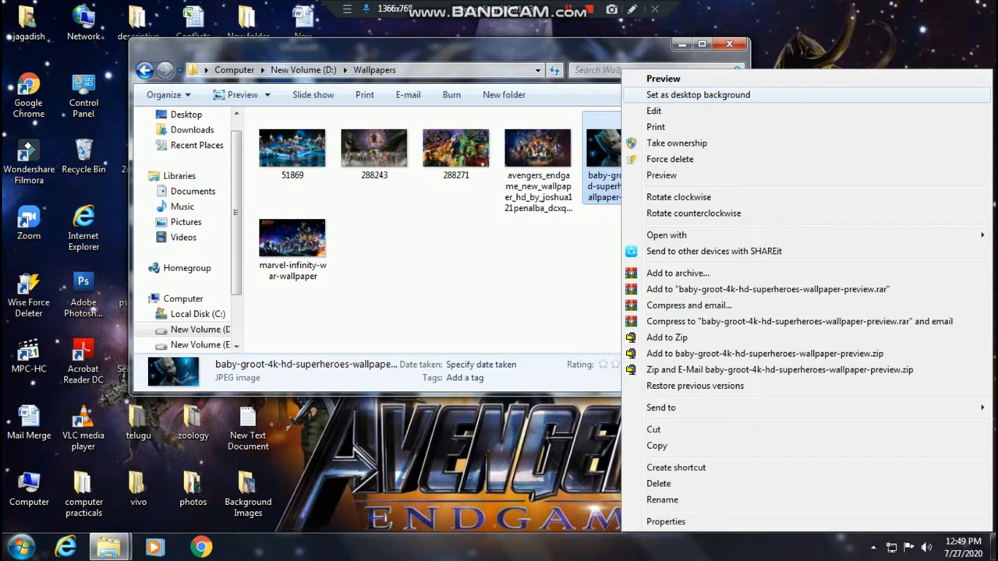
mouse_move(530, 8)
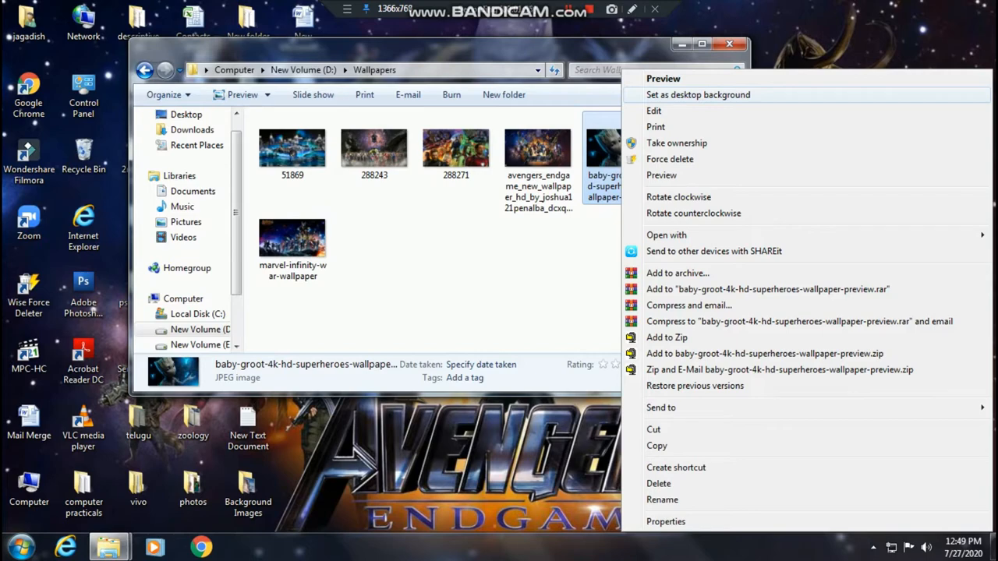
click(698, 95)
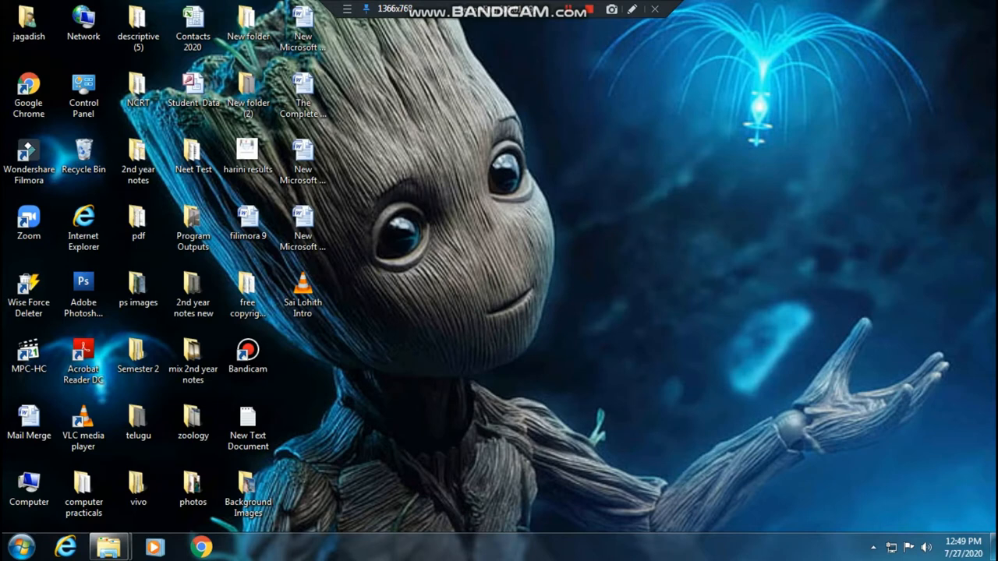
mouse_move(109, 545)
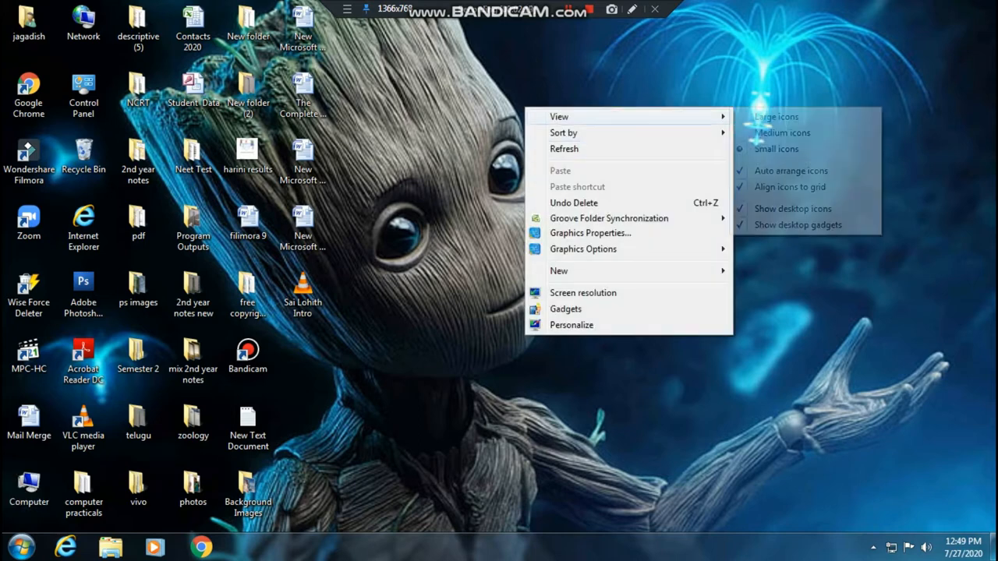
mouse_move(563, 149)
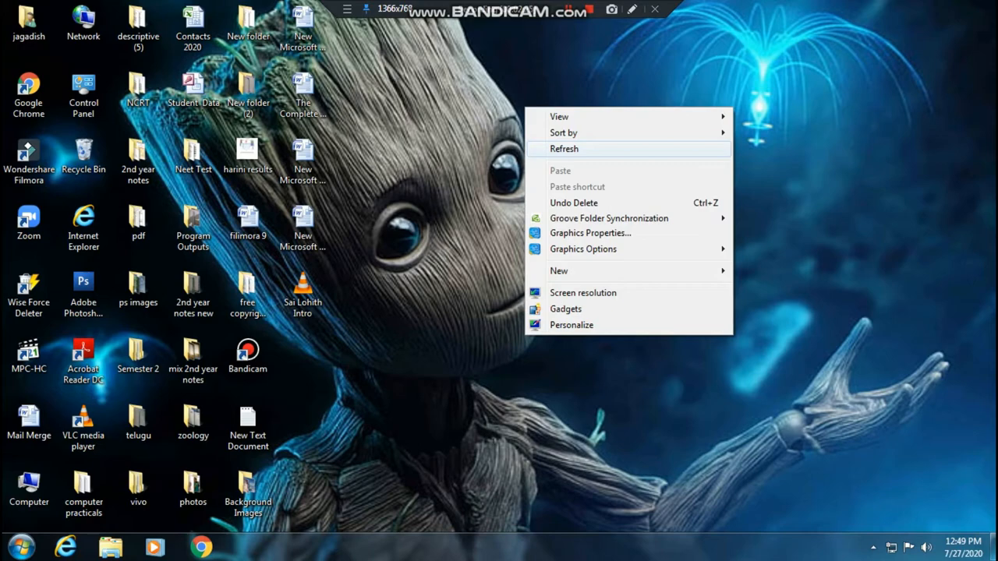
mouse_move(570, 325)
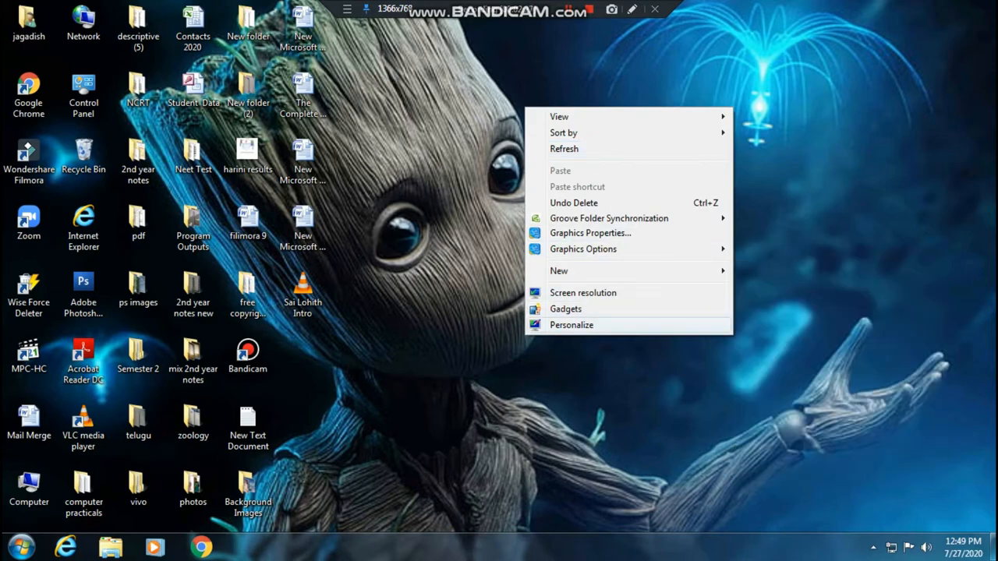
Step: Choose Personalize from the desktop's right-click menu
click(570, 324)
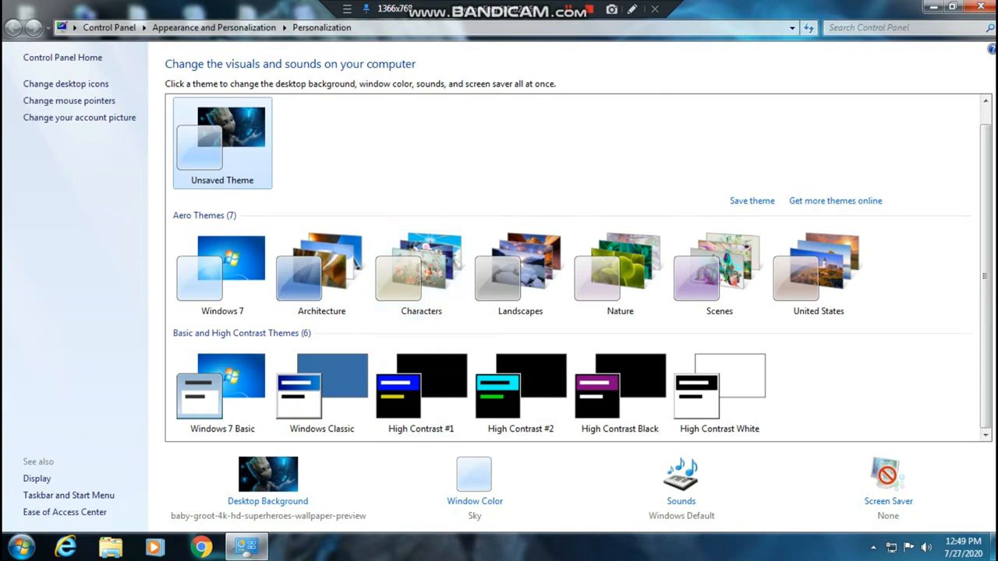
Step: Try the Architecture, Characters, Landscapes, Scenes and United States themes, then reapply Windows 7
click(222, 269)
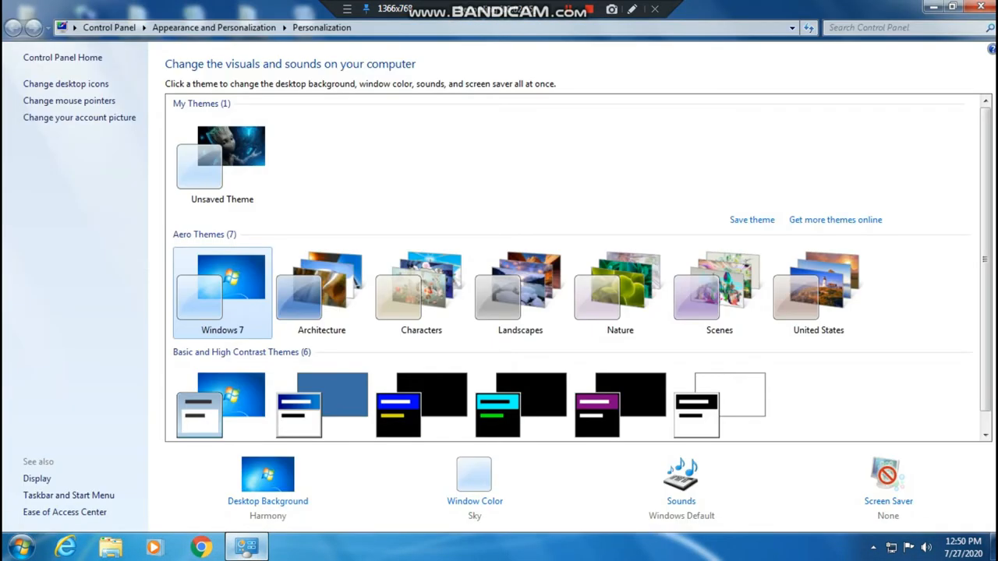
click(321, 292)
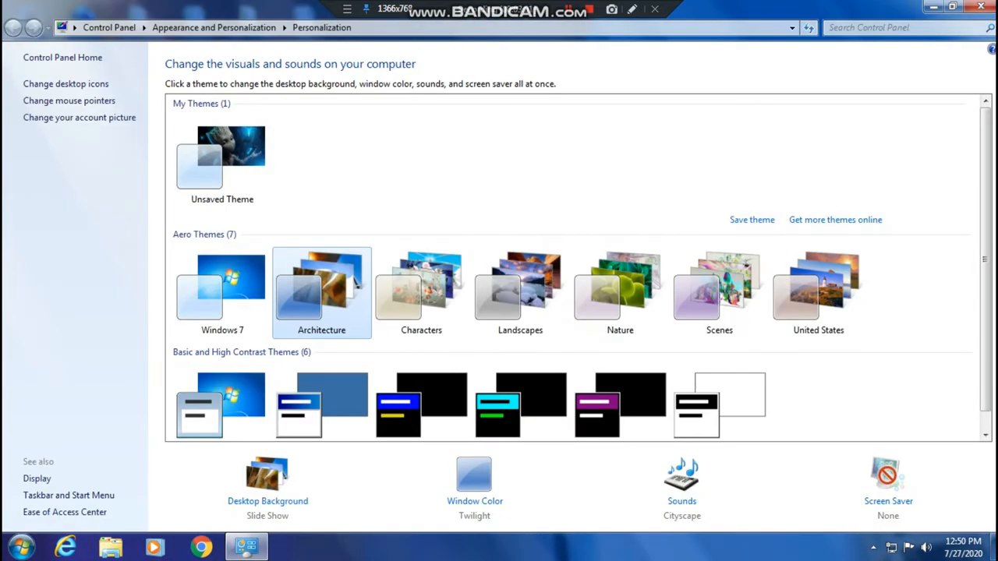
click(421, 292)
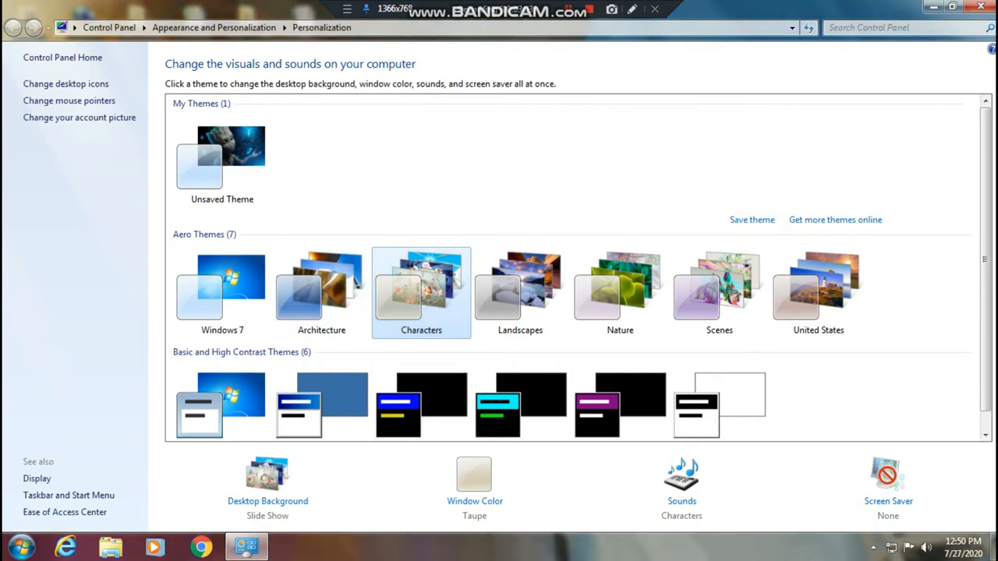
click(932, 7)
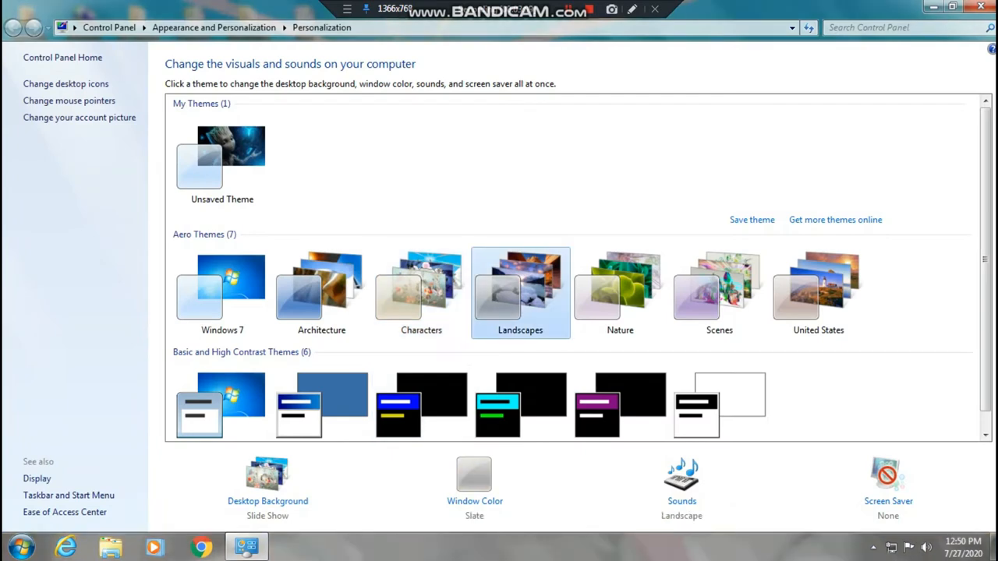
click(933, 7)
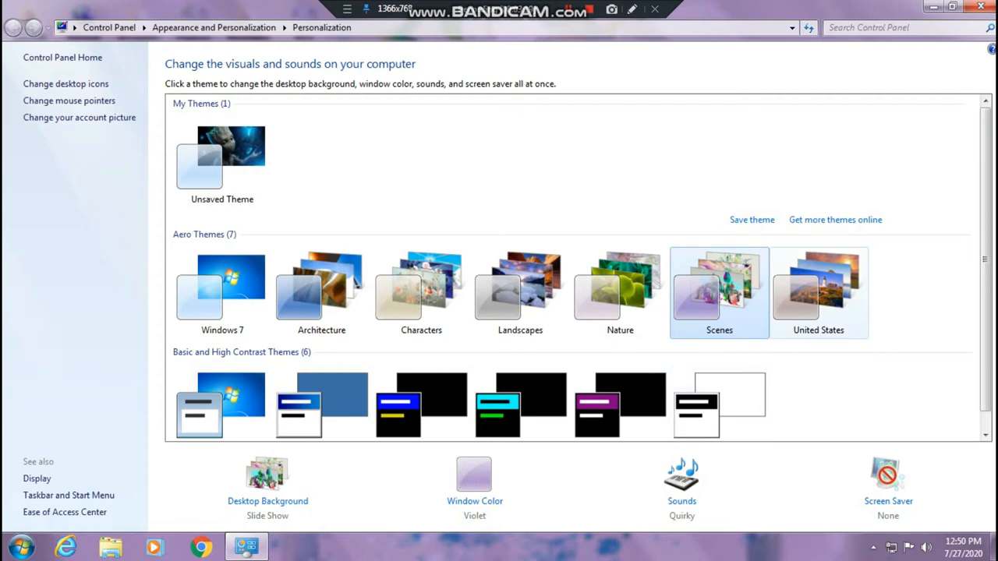
click(819, 292)
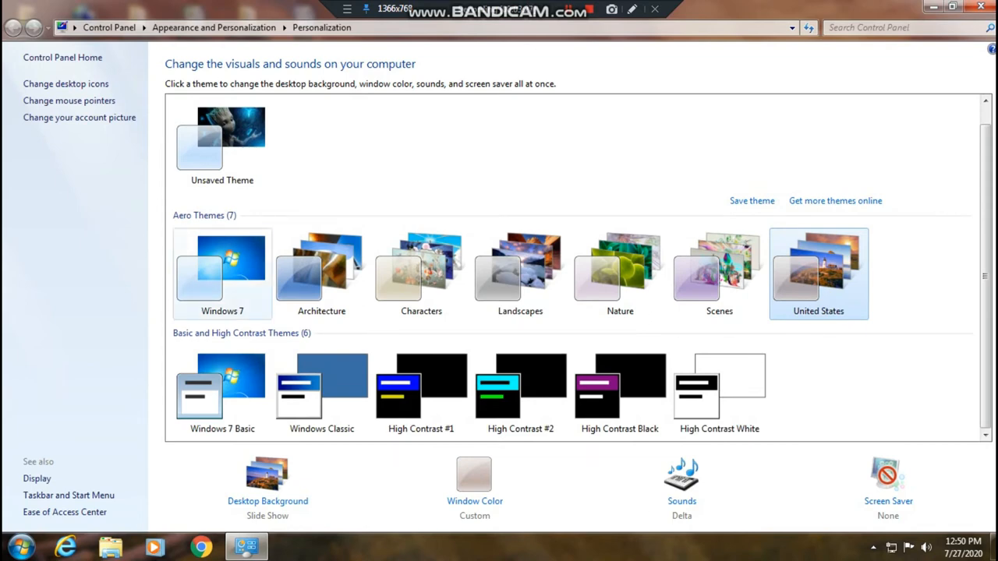
click(222, 273)
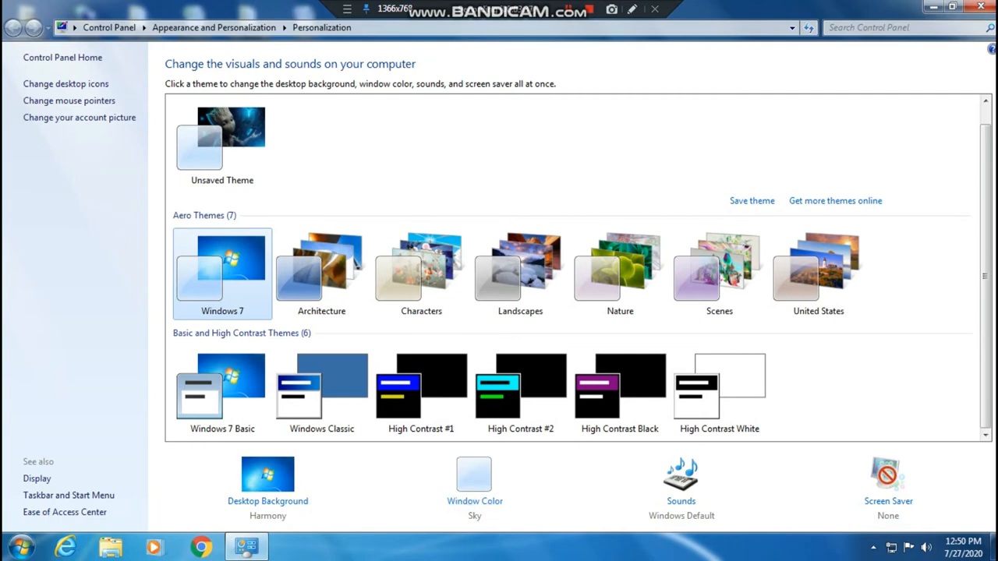
click(473, 480)
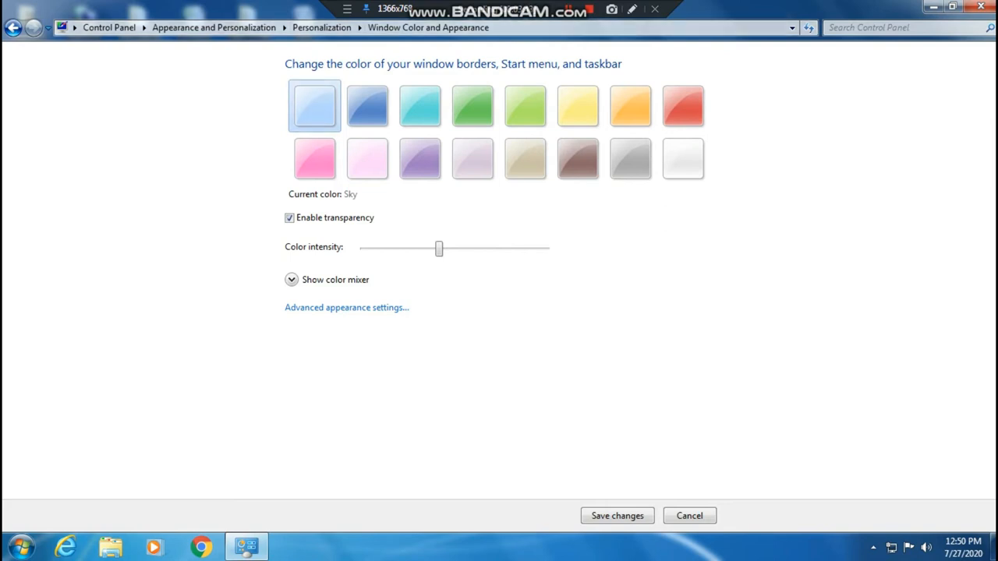
mouse_move(315, 105)
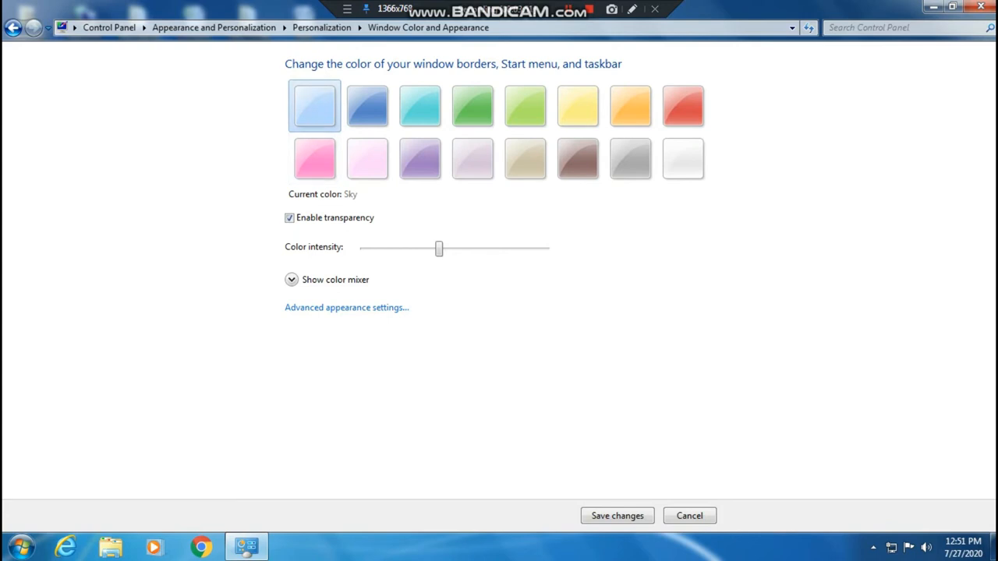
mouse_move(314, 105)
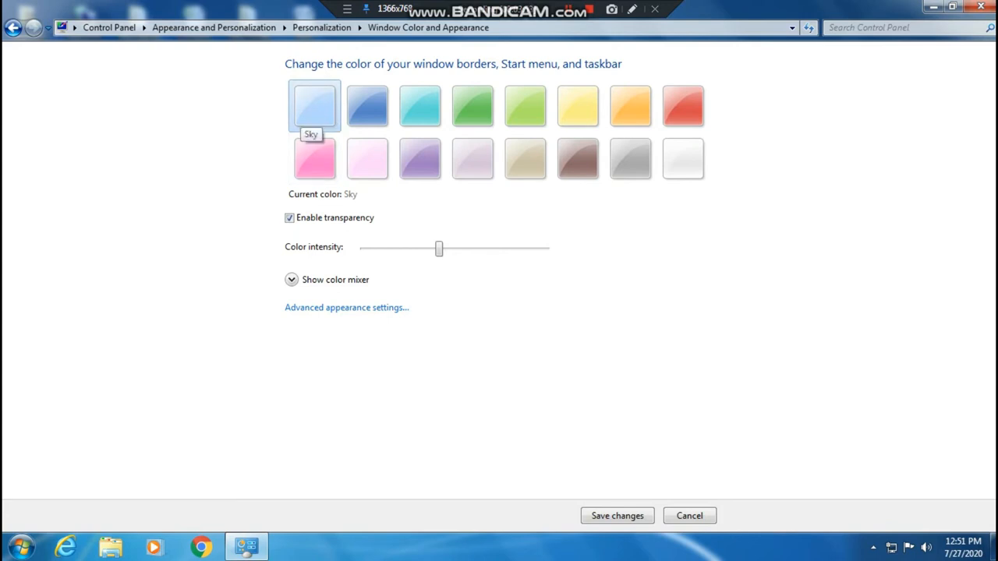
mouse_move(367, 106)
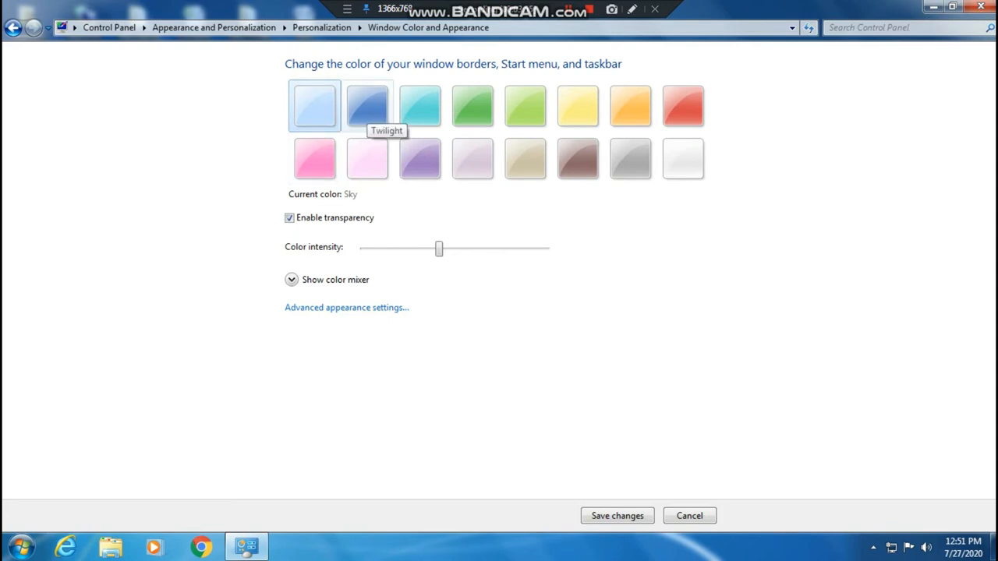
click(367, 106)
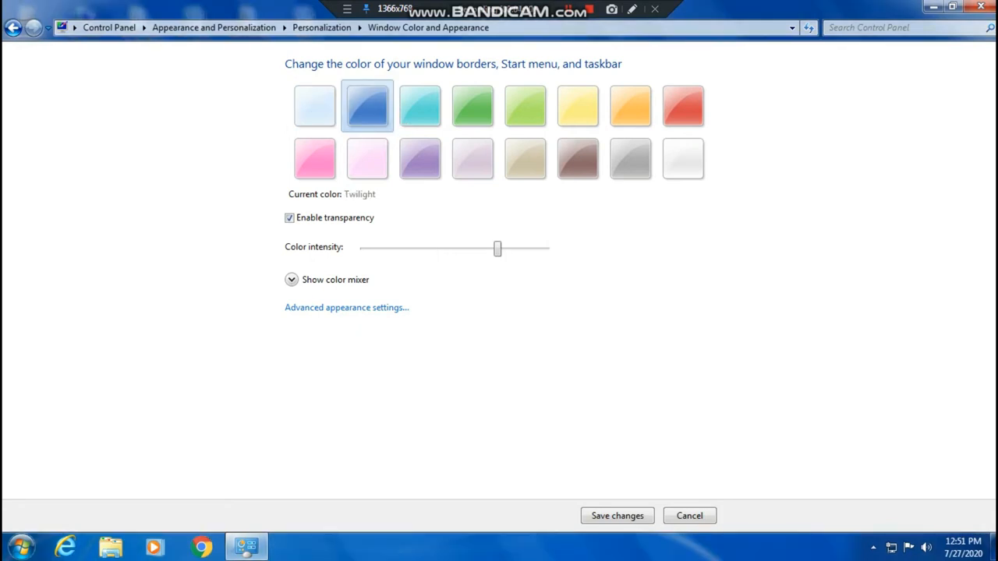
mouse_move(315, 158)
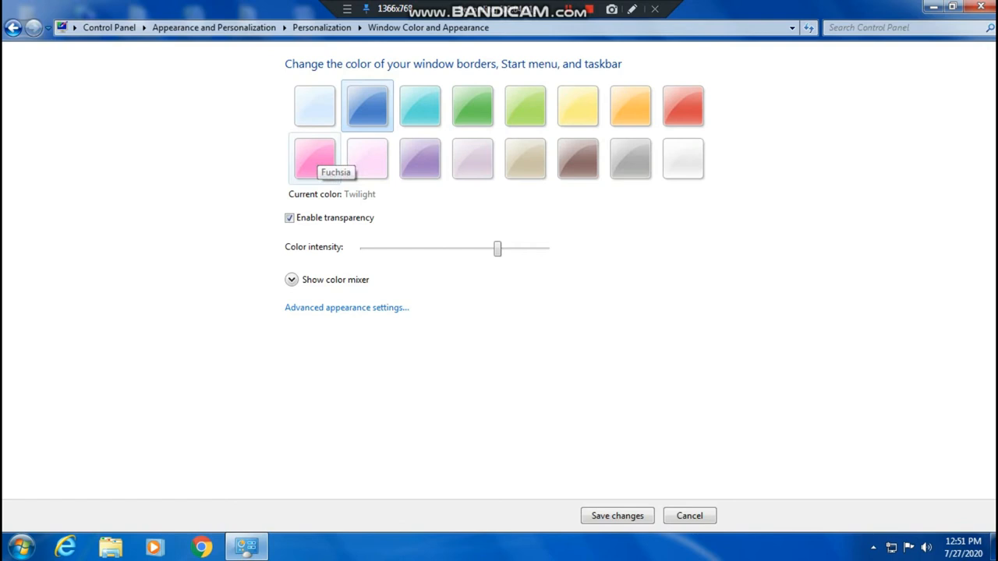
click(315, 158)
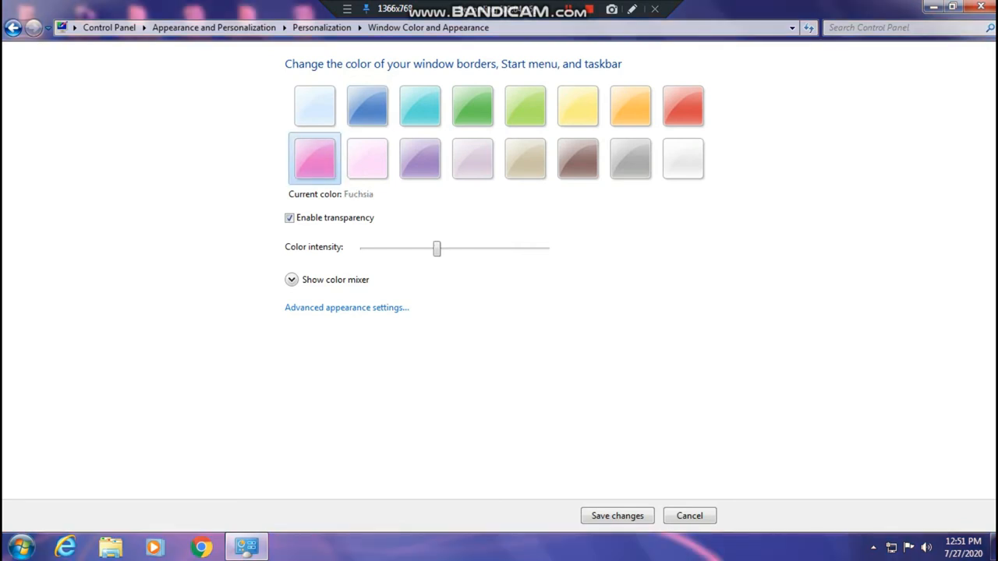
click(682, 106)
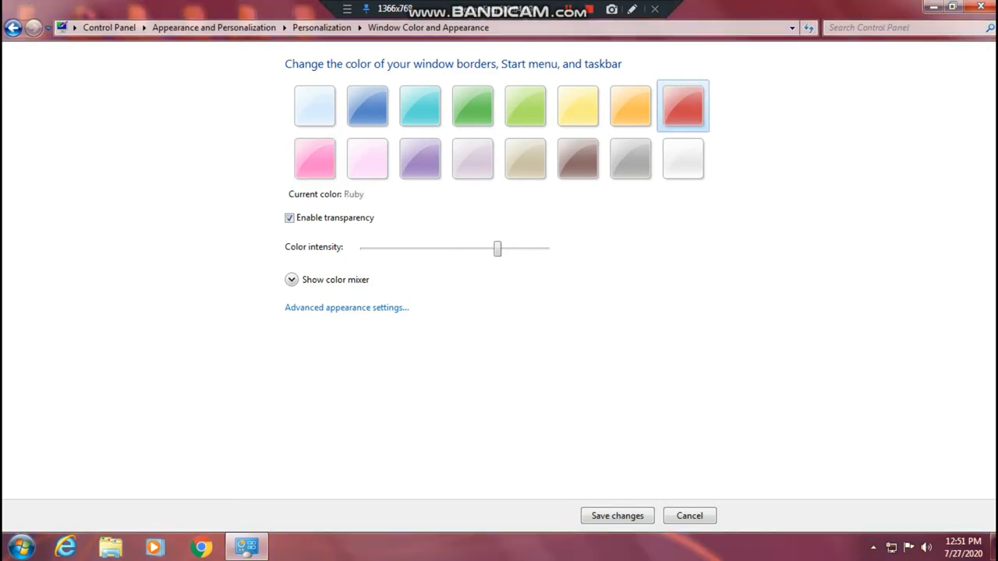
click(367, 159)
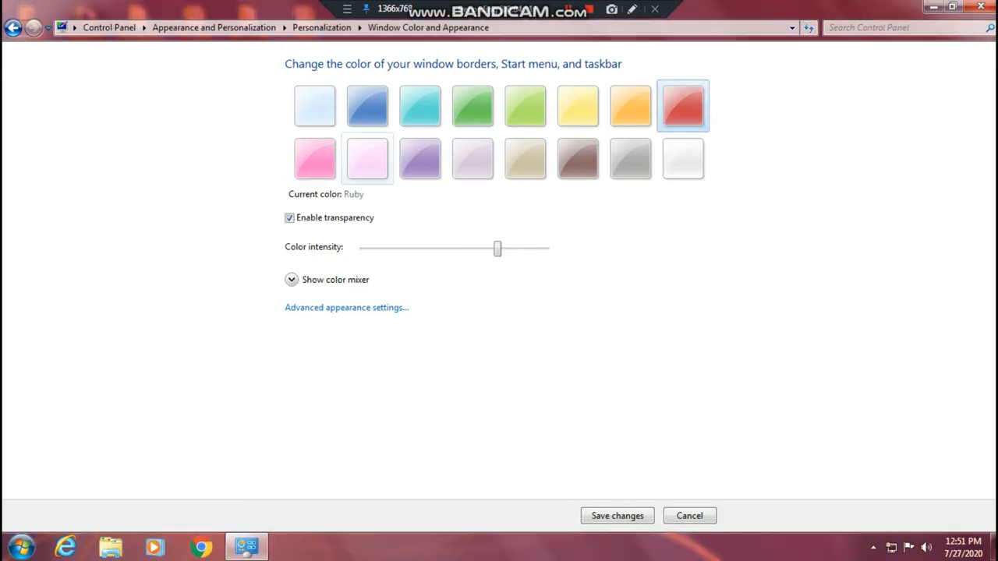
click(420, 159)
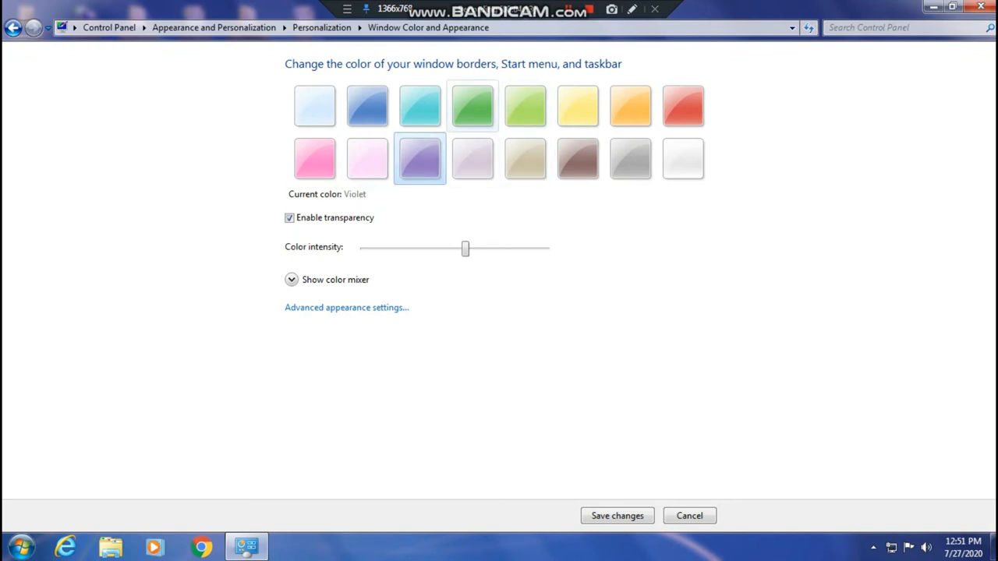
click(472, 106)
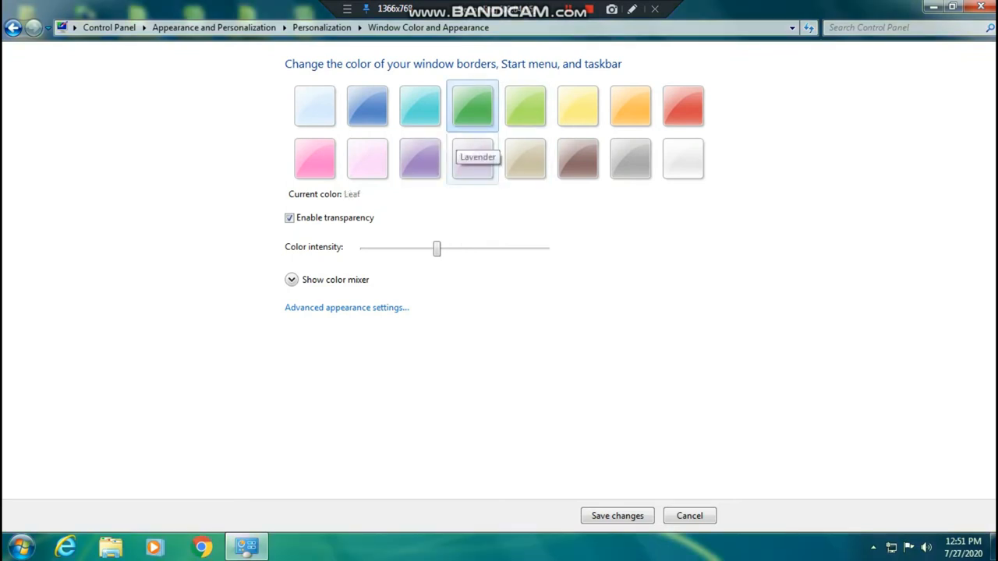
mouse_move(314, 105)
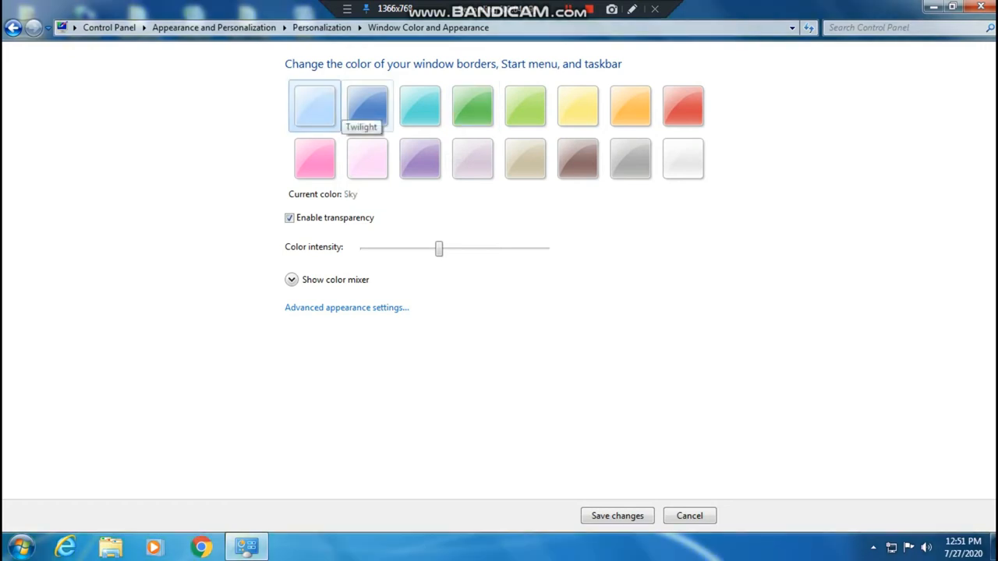
click(13, 28)
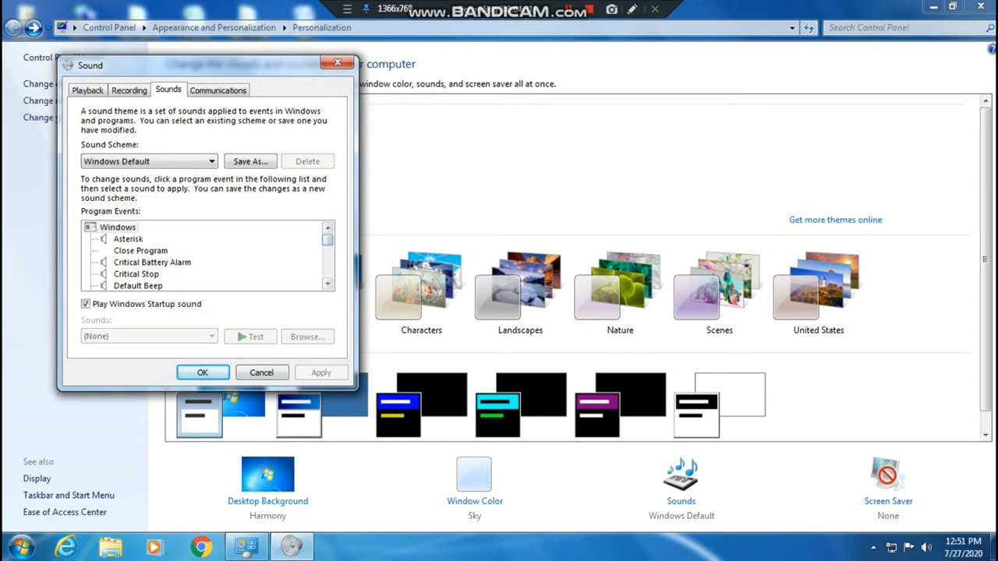
click(202, 371)
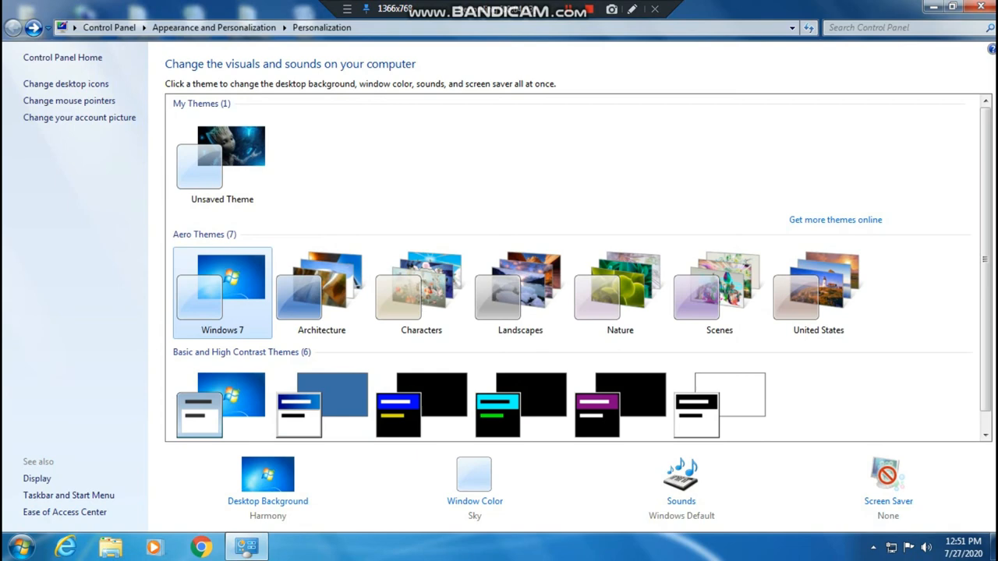
click(887, 475)
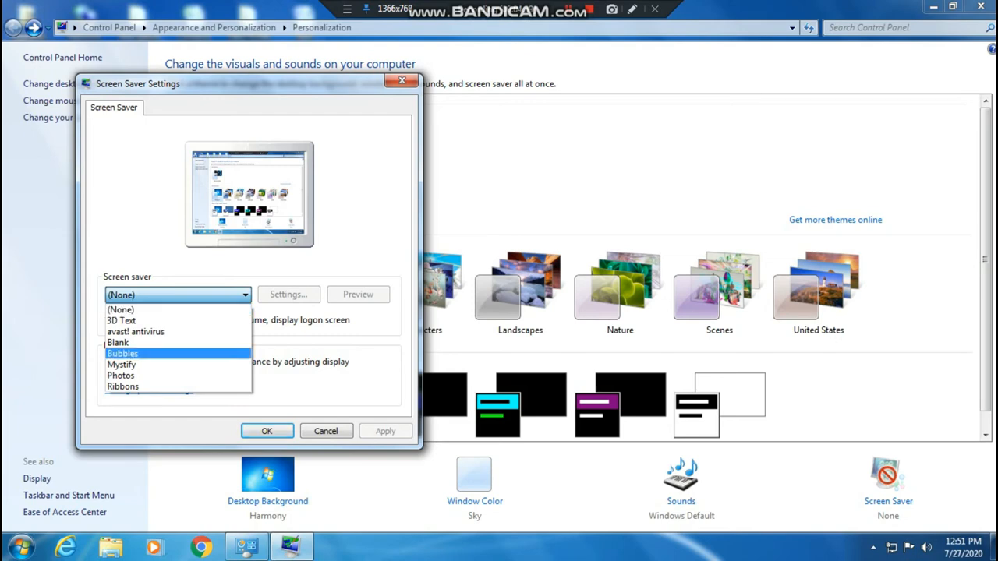
mouse_move(118, 343)
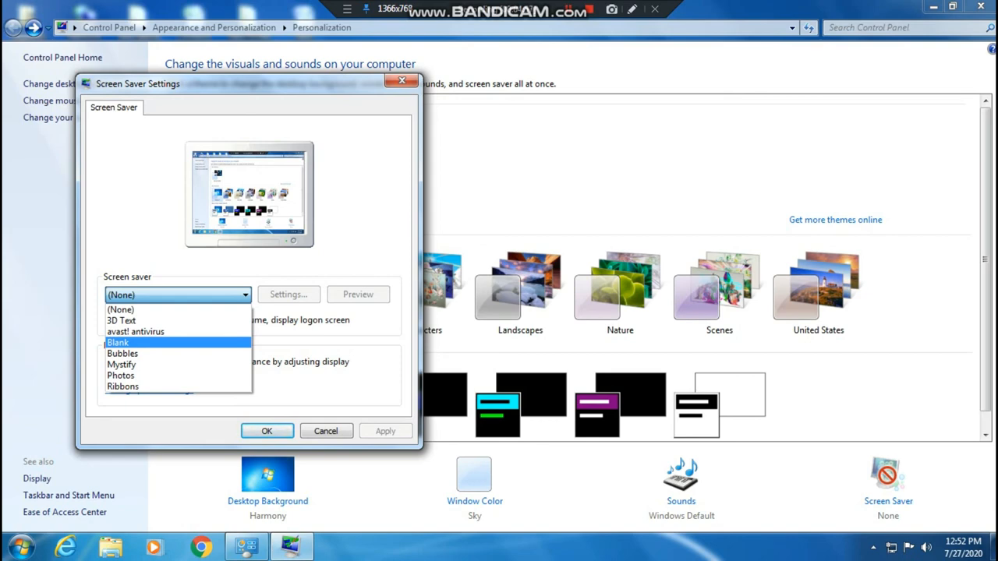
mouse_move(121, 309)
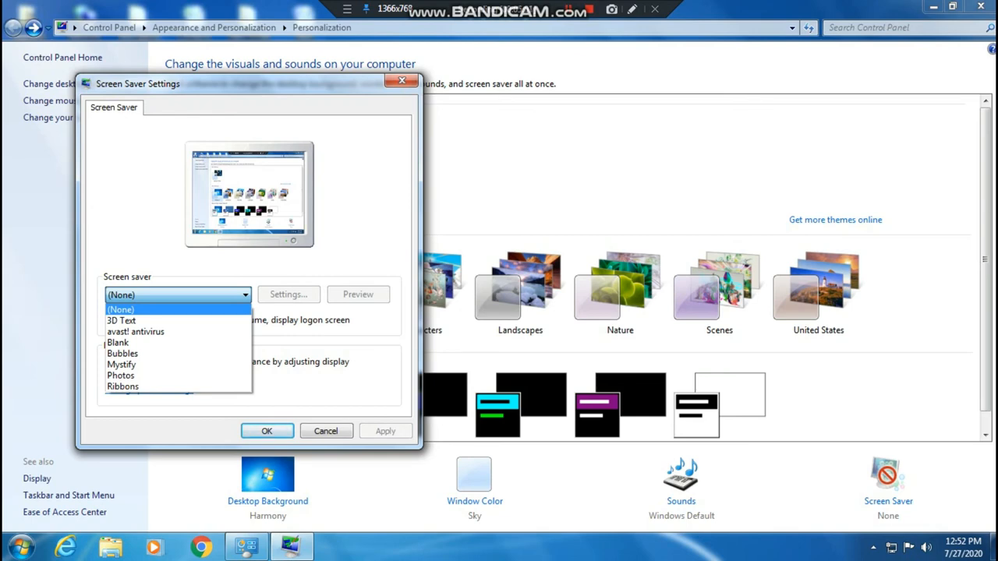
Step: Keep the screen saver set to (None) in Screen Saver Settings
click(121, 310)
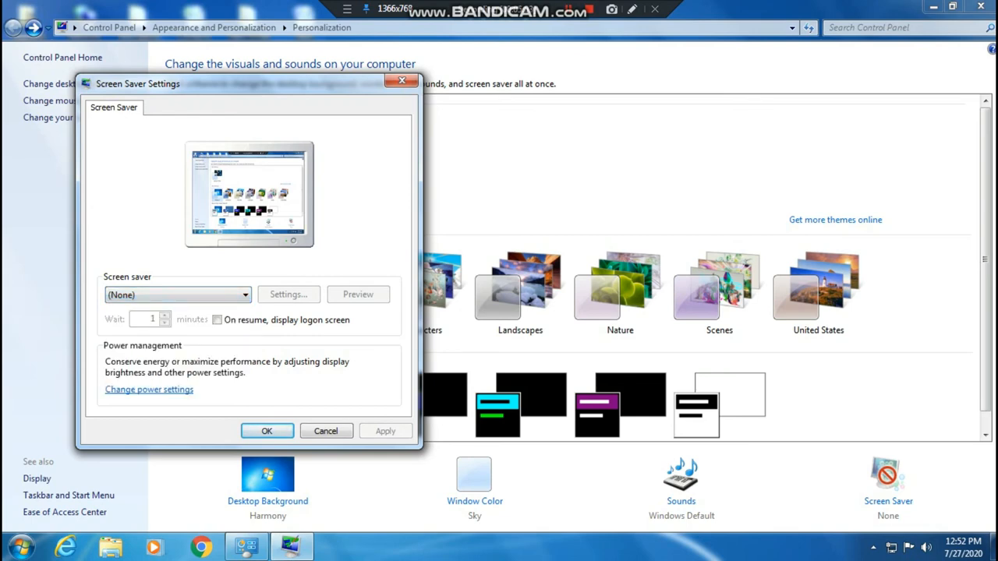